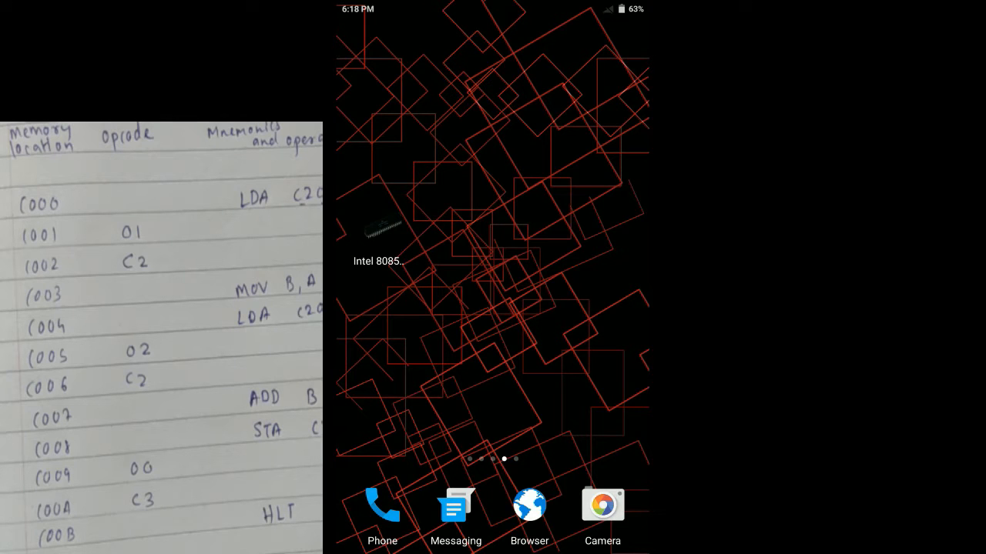
# - Launch the Intel 8085 Simulator from the home screen
pyautogui.click(378, 227)
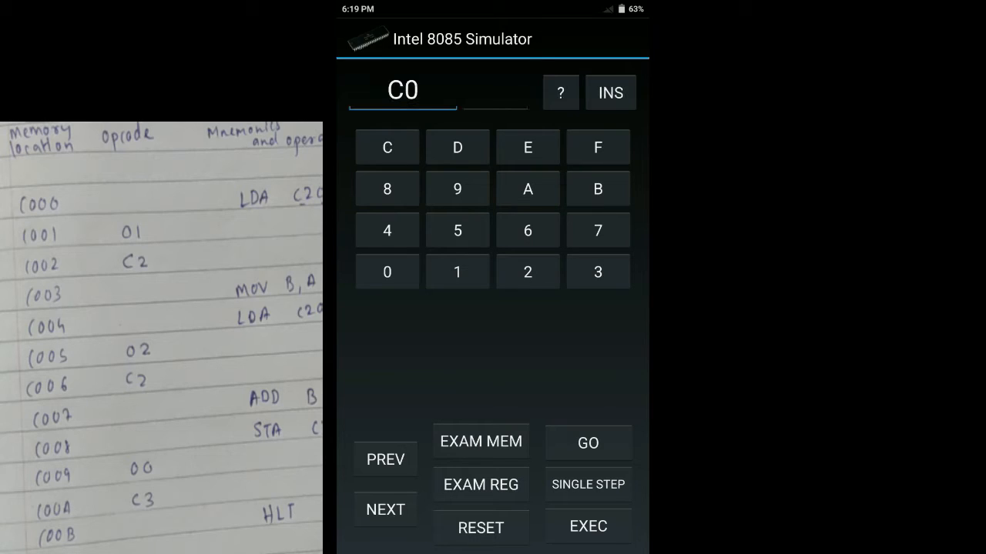
# - Look up LDA (3A) in the Instruction Set reference for the C000–C002 bytes
pyautogui.click(386, 271)
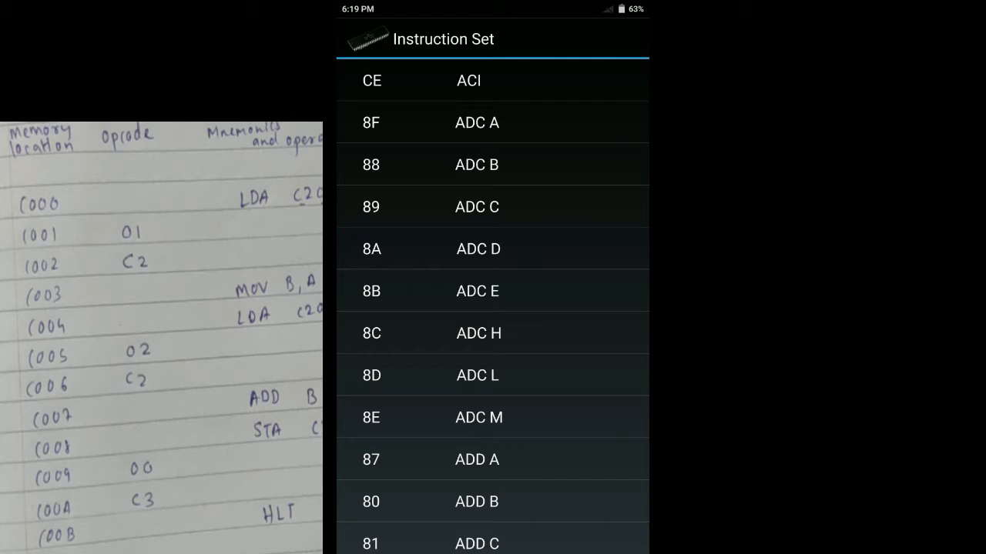
pyautogui.scroll(3)
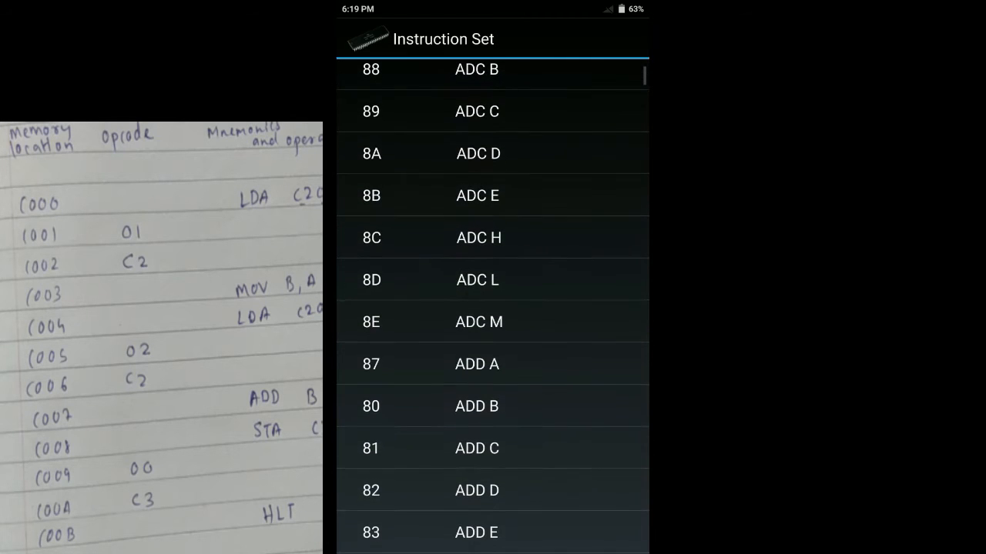
pyautogui.scroll(-3)
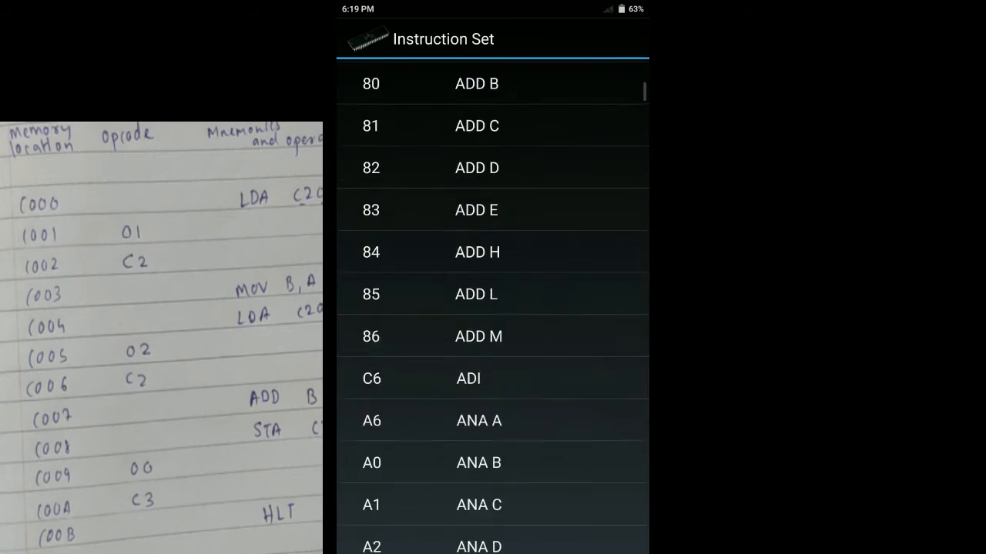
pyautogui.scroll(-3)
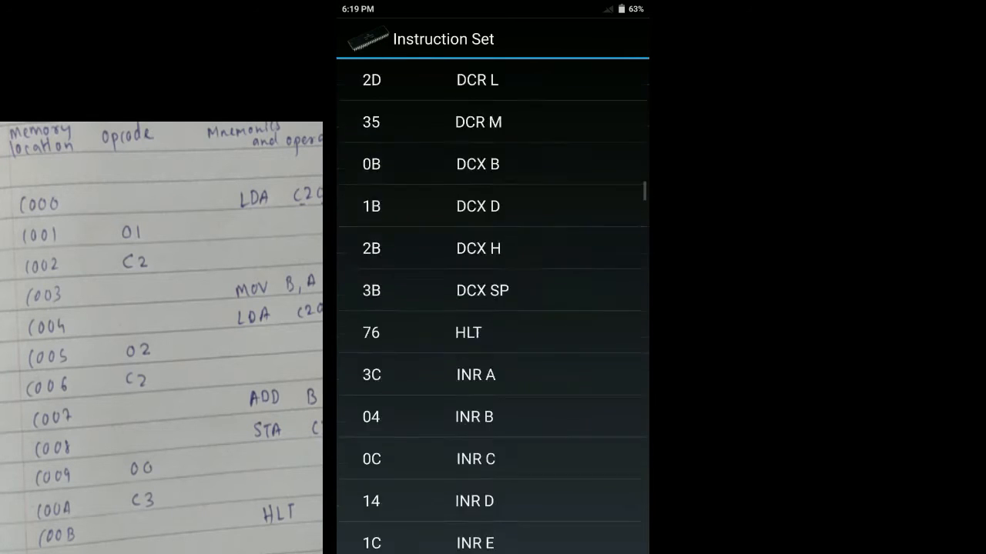
pyautogui.scroll(-3)
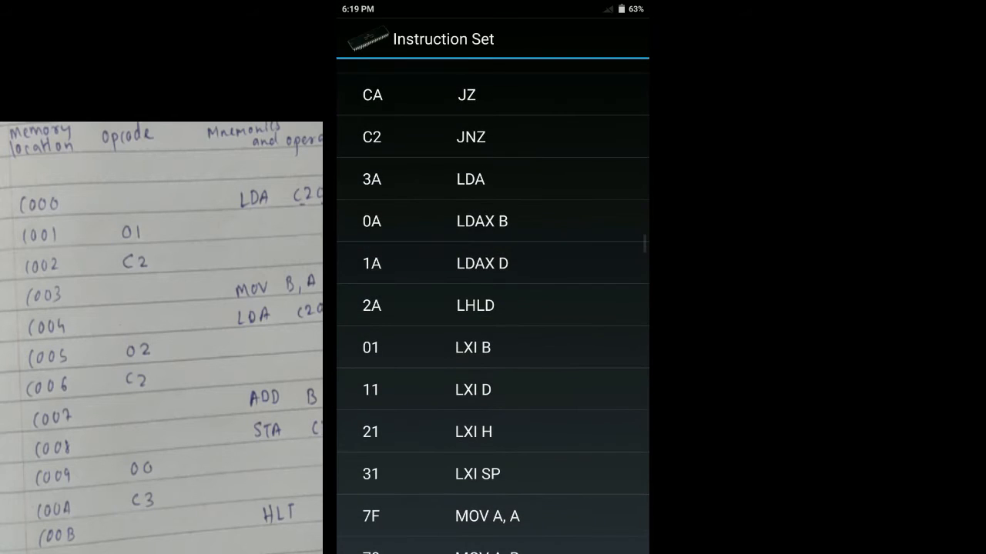
pyautogui.scroll(3)
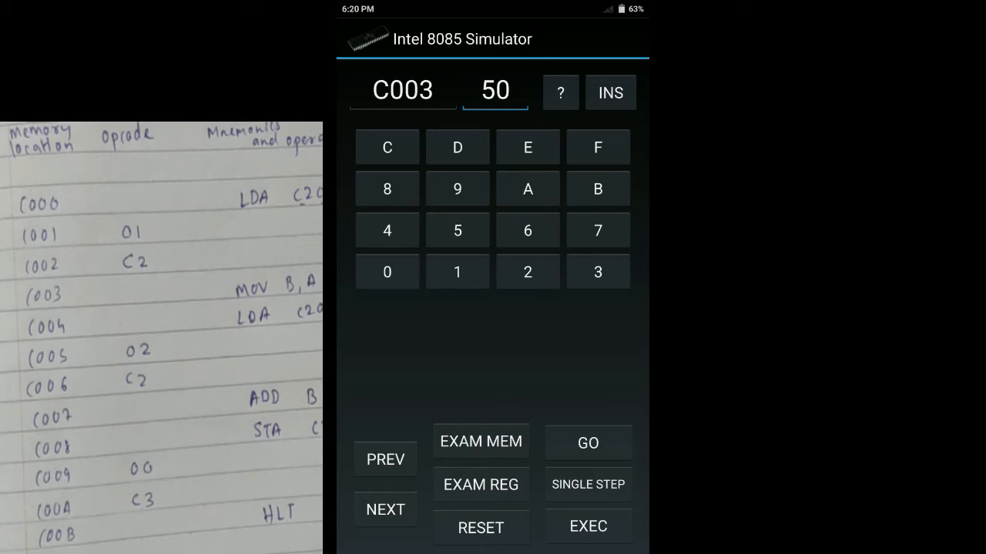
# - Look up MOV B,A (47) and LDA in the Instruction Set reference for bytes C003–C006
pyautogui.click(560, 92)
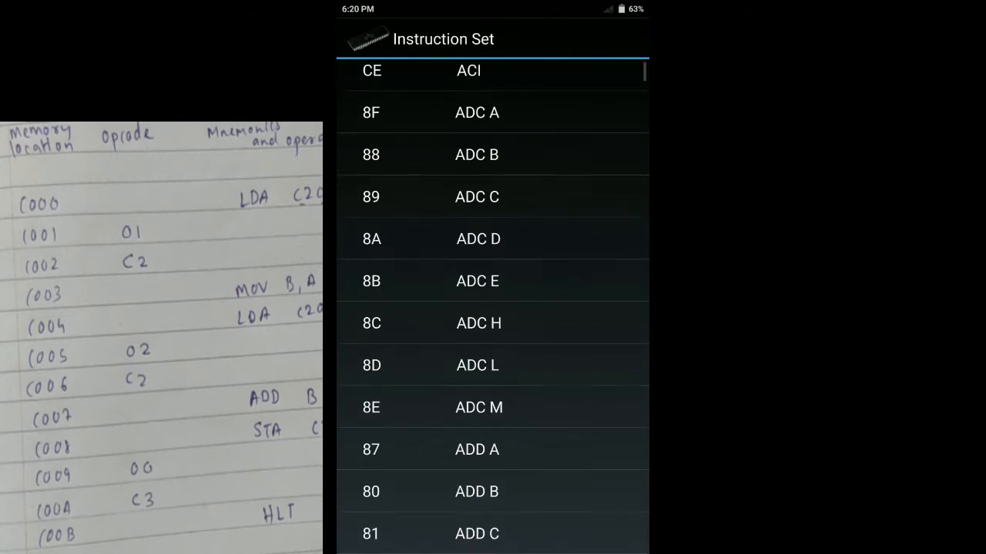
pyautogui.scroll(-3)
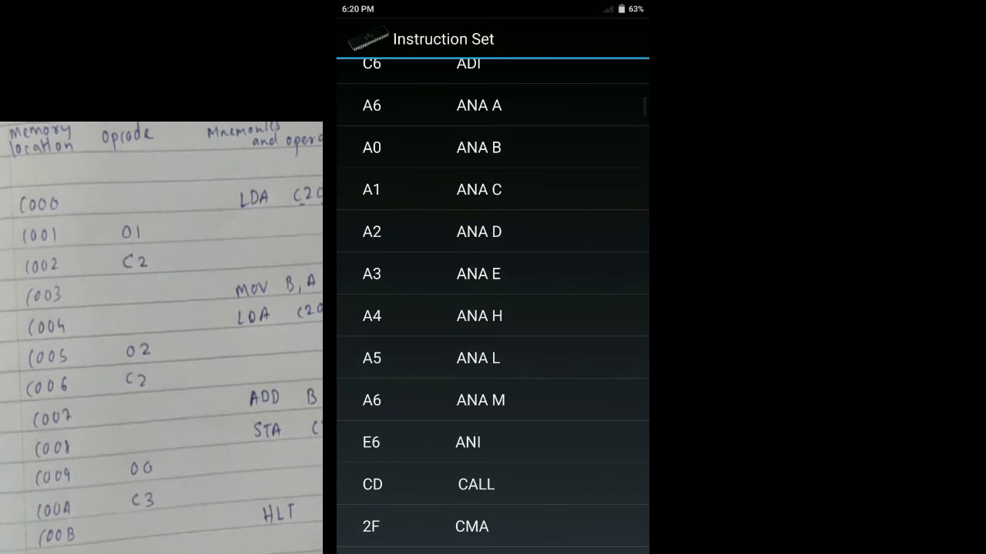
pyautogui.scroll(-3)
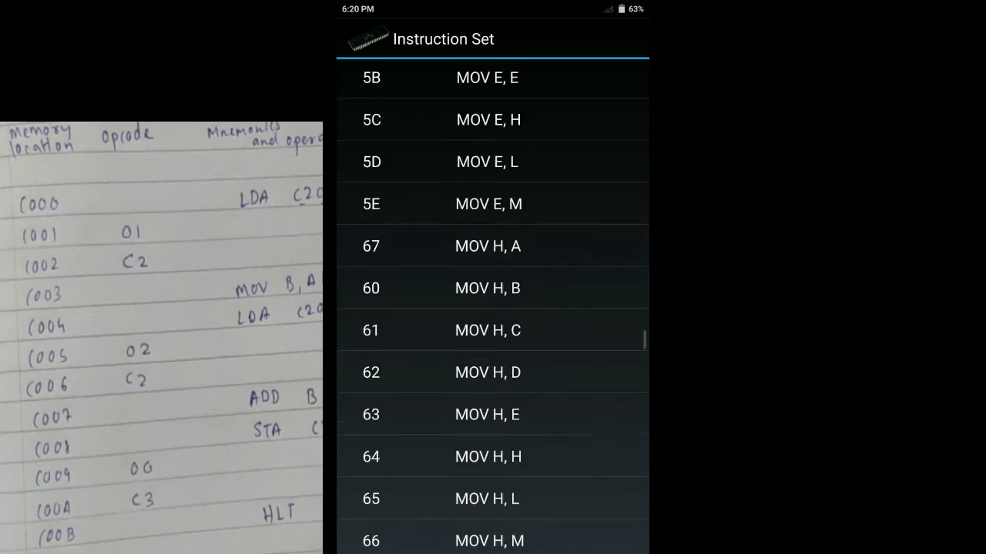
pyautogui.scroll(3)
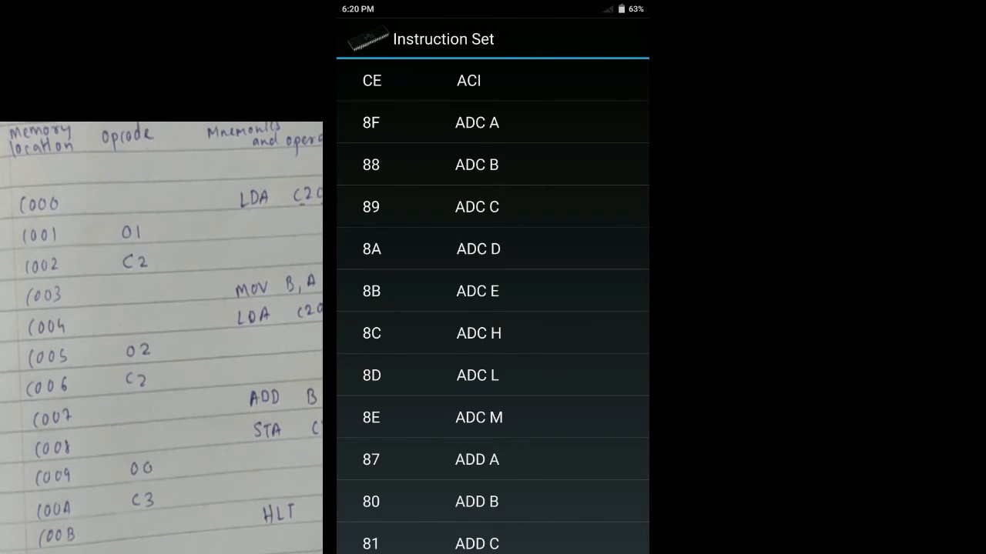
pyautogui.scroll(-3)
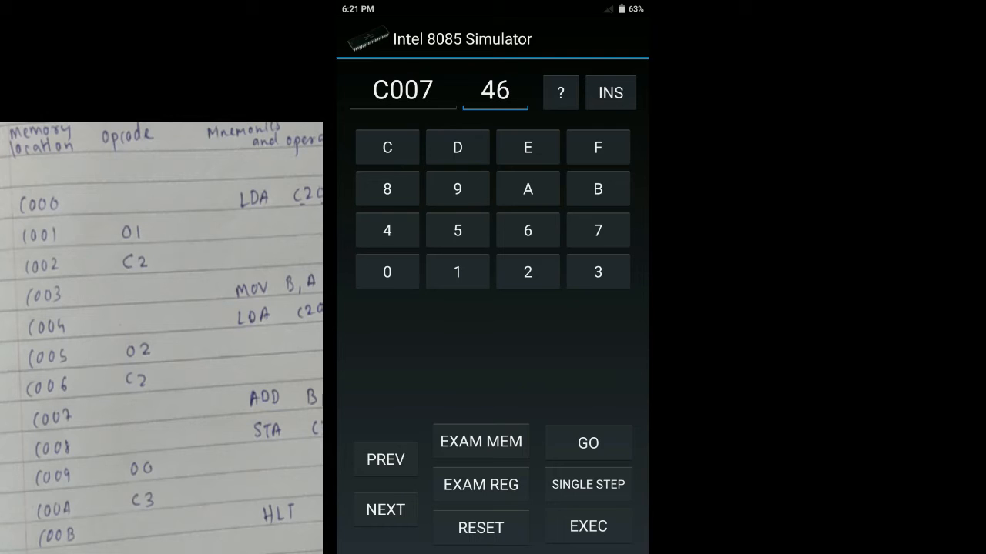
# - Insert ADD B's opcode 80 at C007 from the Instruction Set list
pyautogui.click(560, 93)
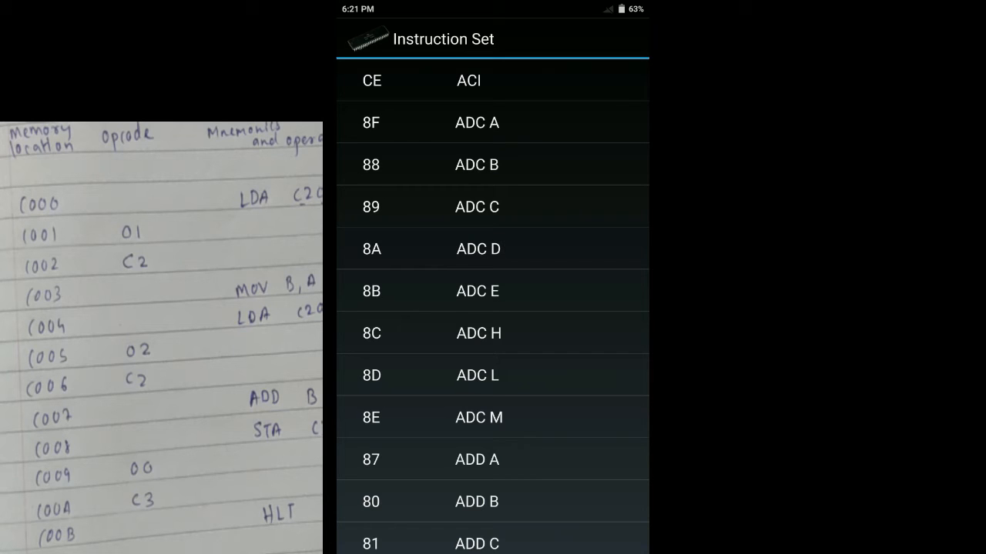
pyautogui.scroll(3)
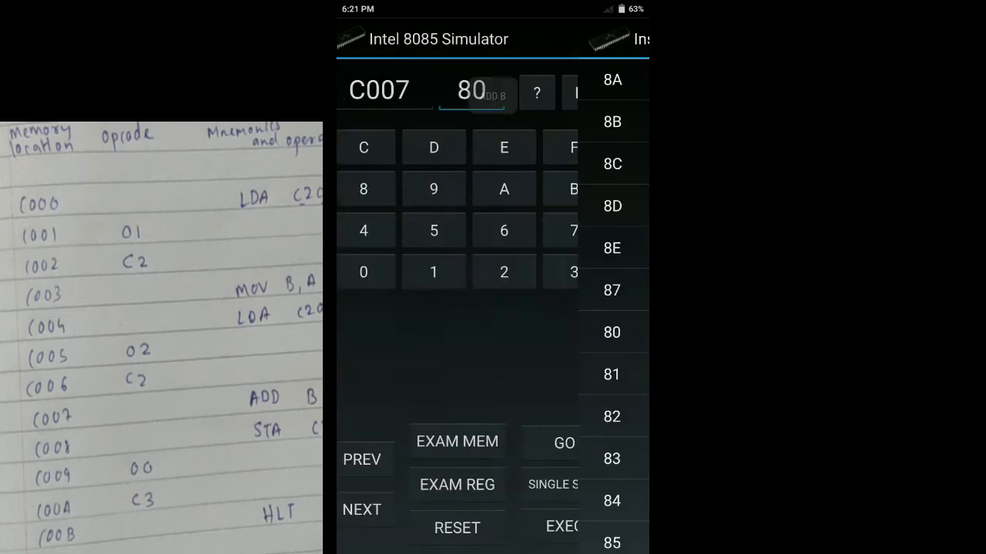
pyautogui.click(611, 332)
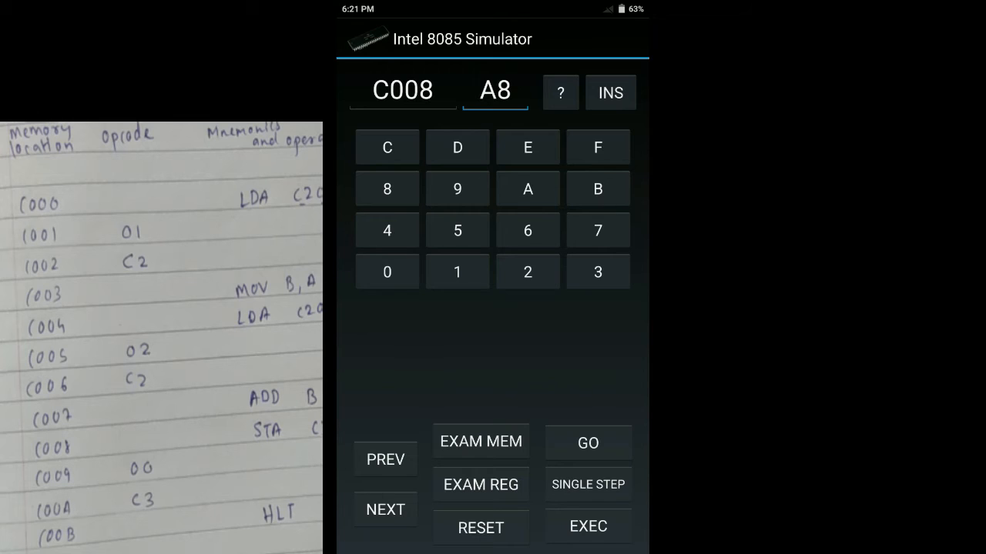
# - Browse the Instruction Set list down toward STA for the next instruction
pyautogui.click(560, 92)
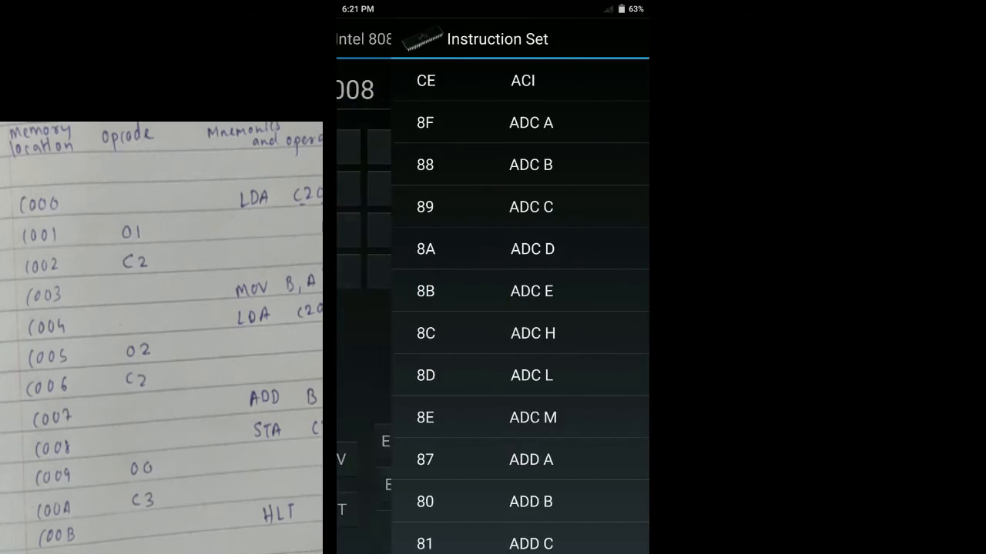
pyautogui.scroll(-3)
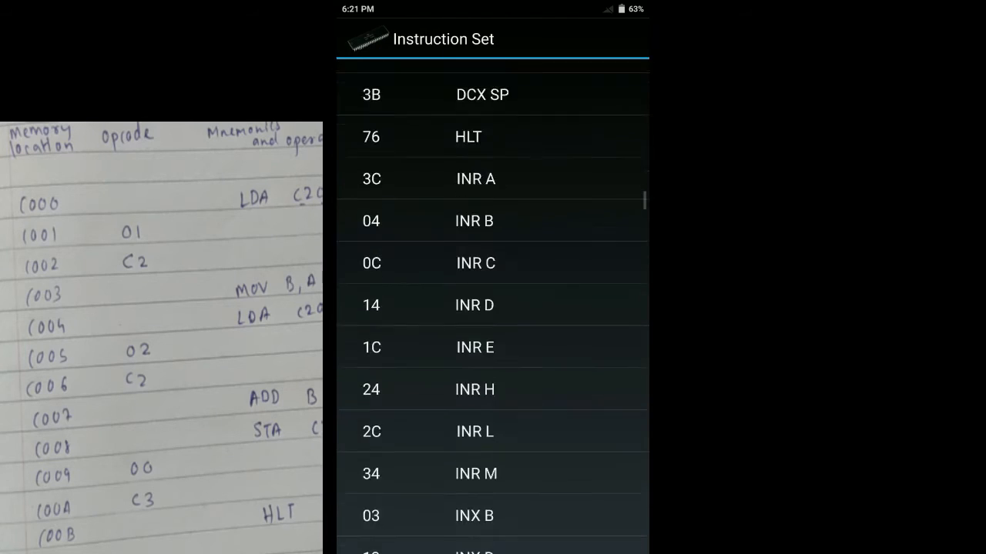
pyautogui.scroll(-3)
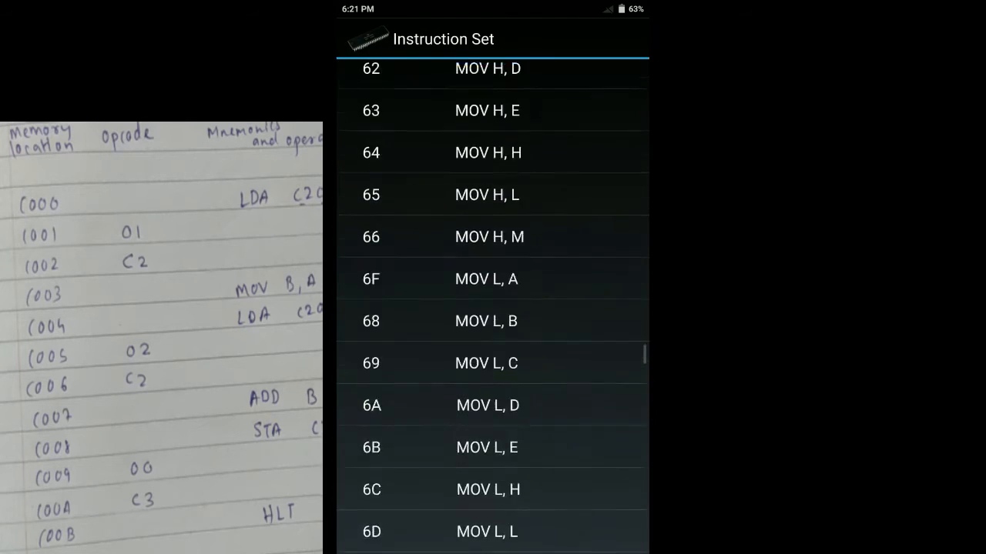
pyautogui.scroll(-3)
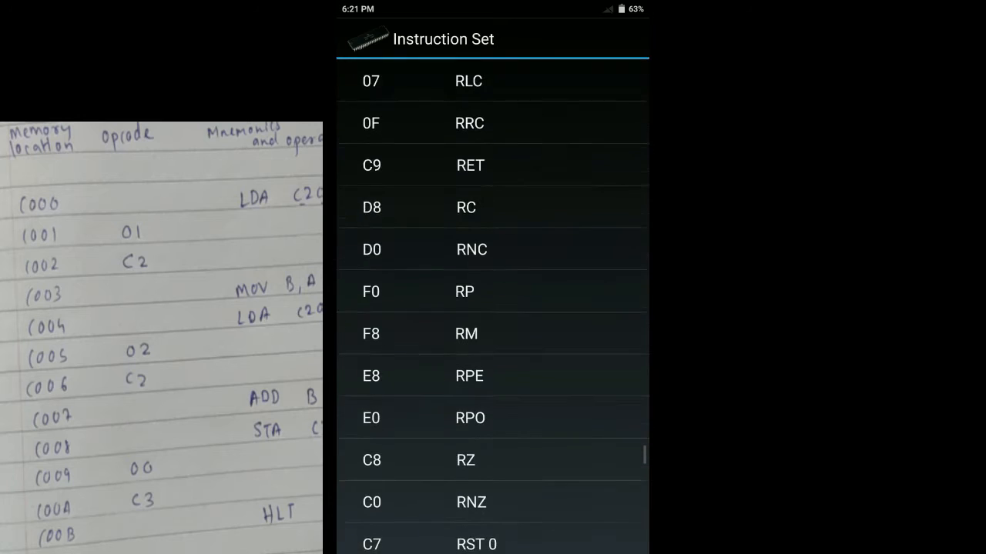
pyautogui.scroll(-3)
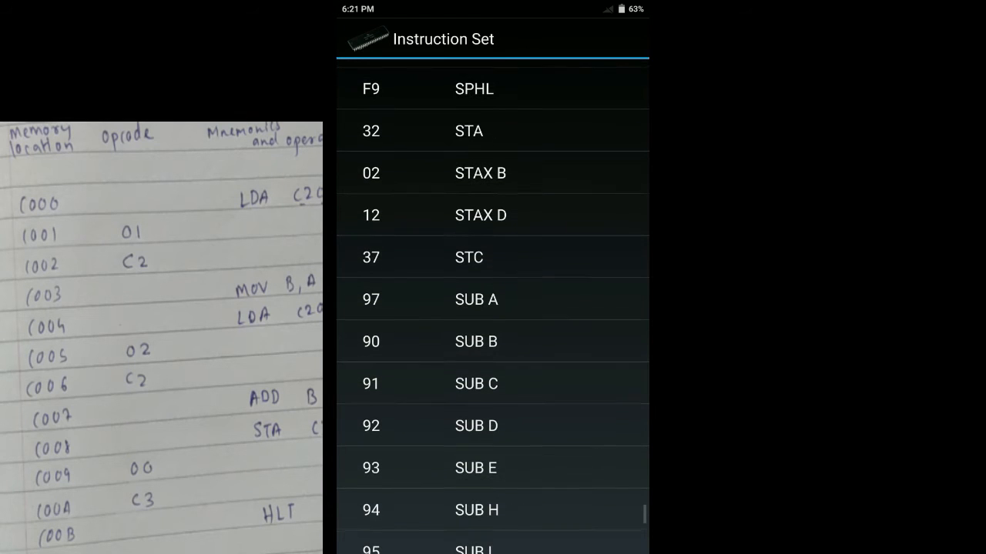
pyautogui.click(416, 38)
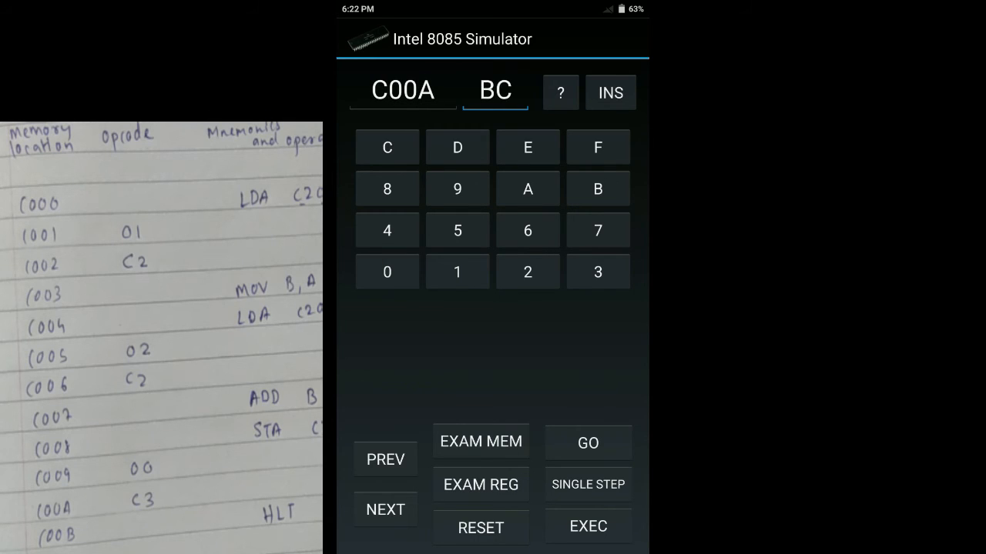
pyautogui.click(597, 271)
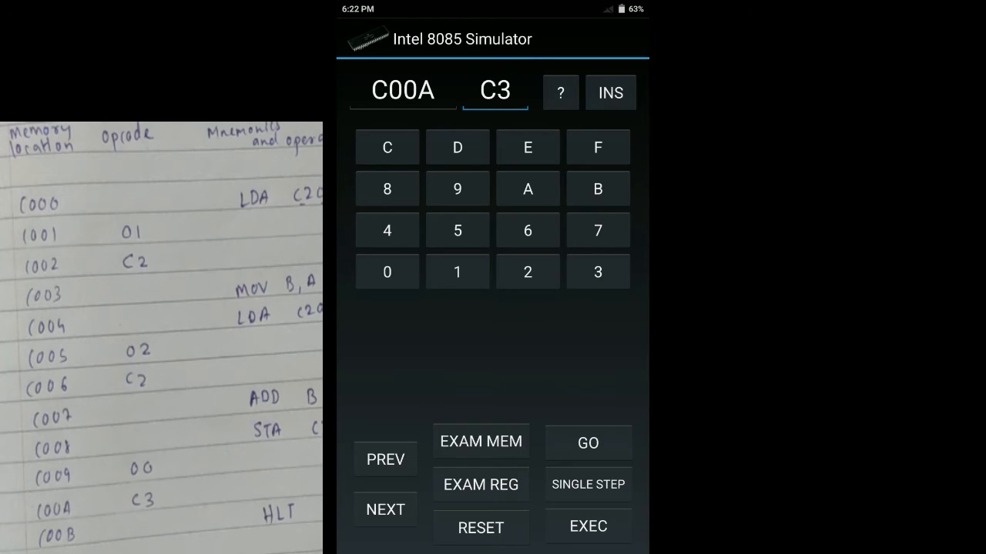
pyautogui.click(560, 92)
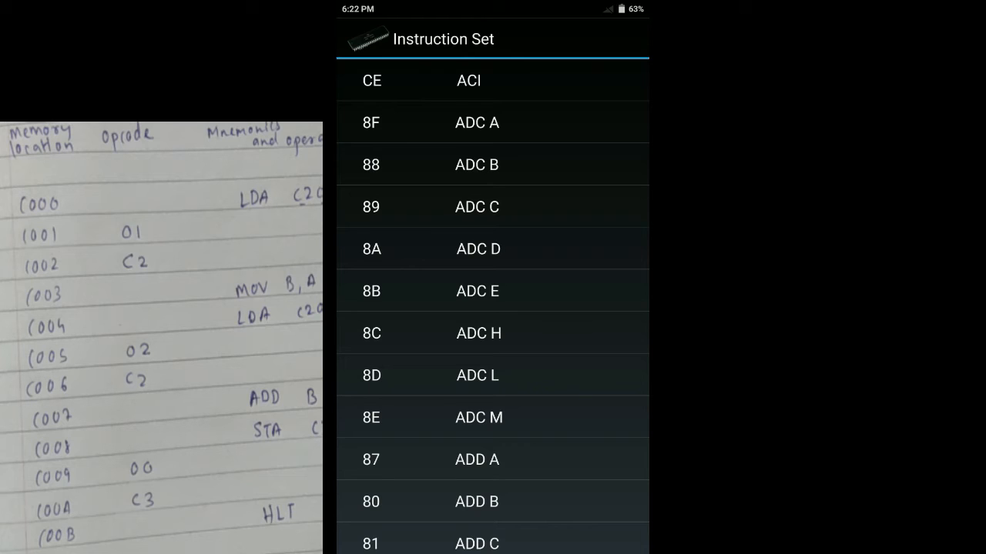
pyautogui.scroll(-3)
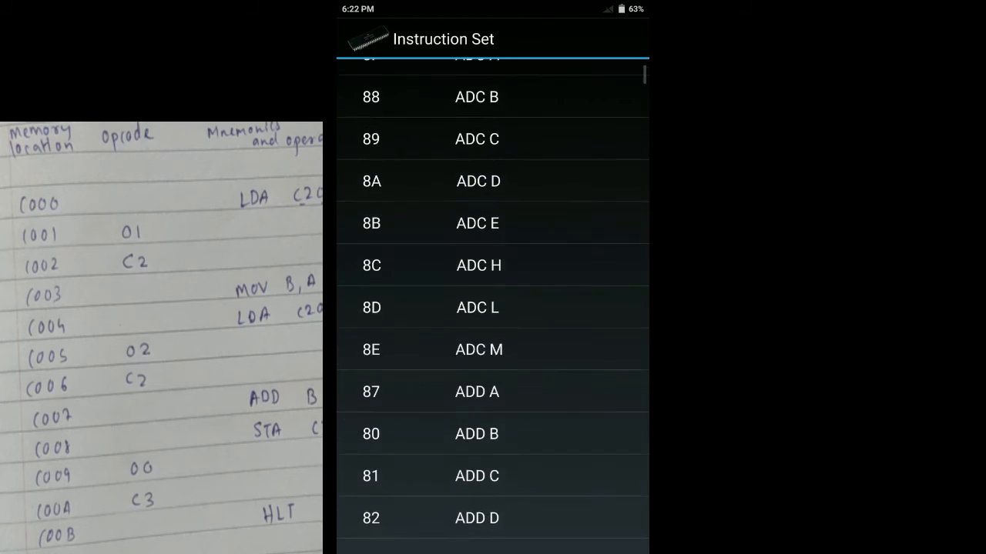
pyautogui.scroll(-3)
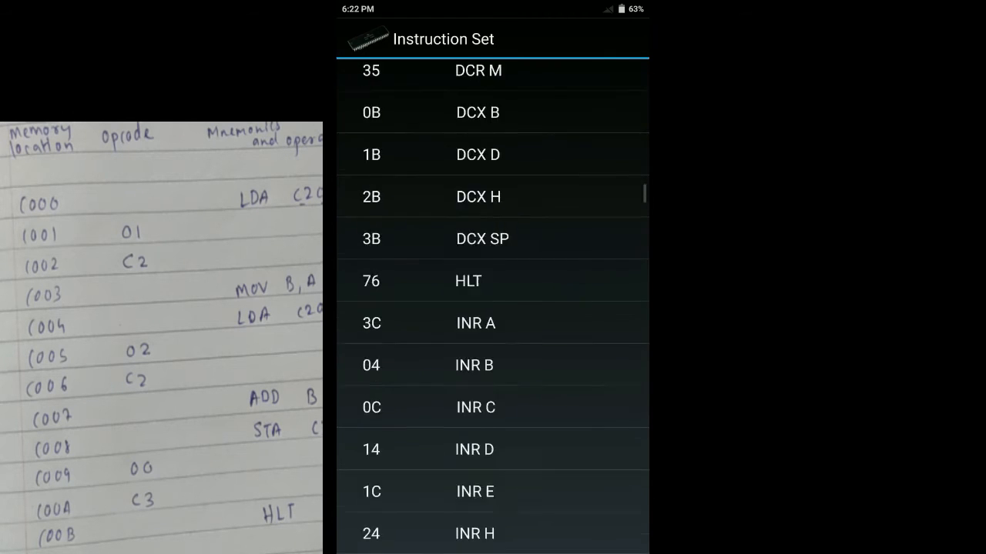
pyautogui.scroll(-3)
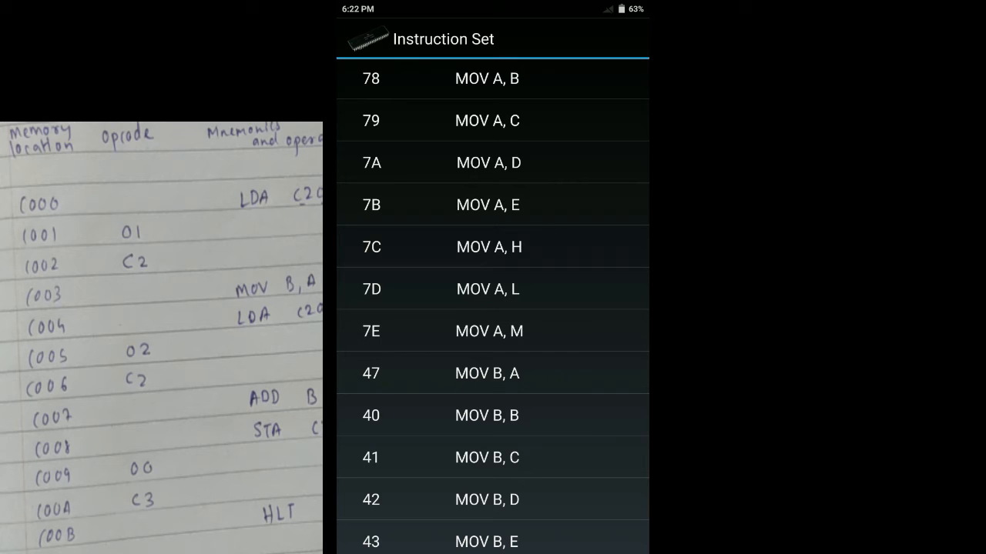
pyautogui.scroll(-3)
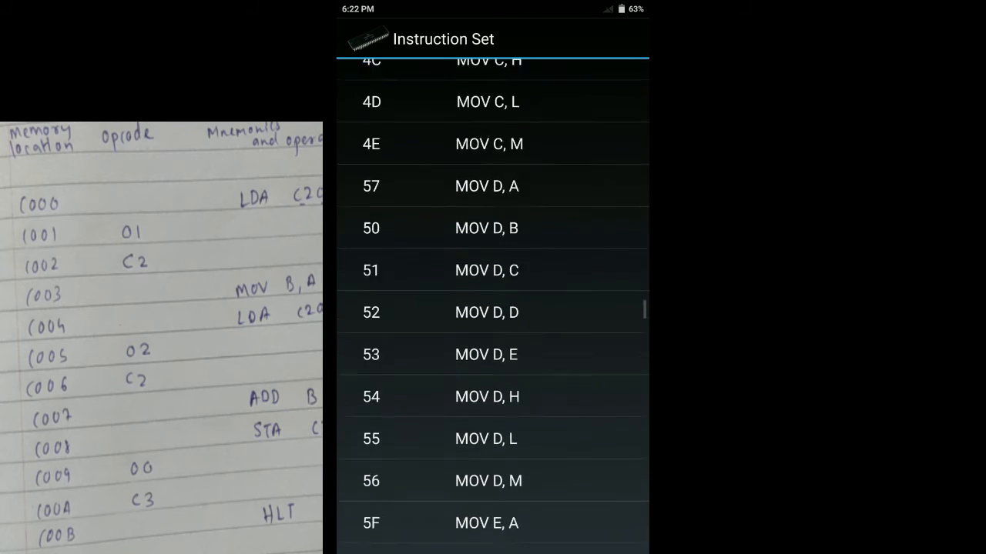
pyautogui.scroll(-3)
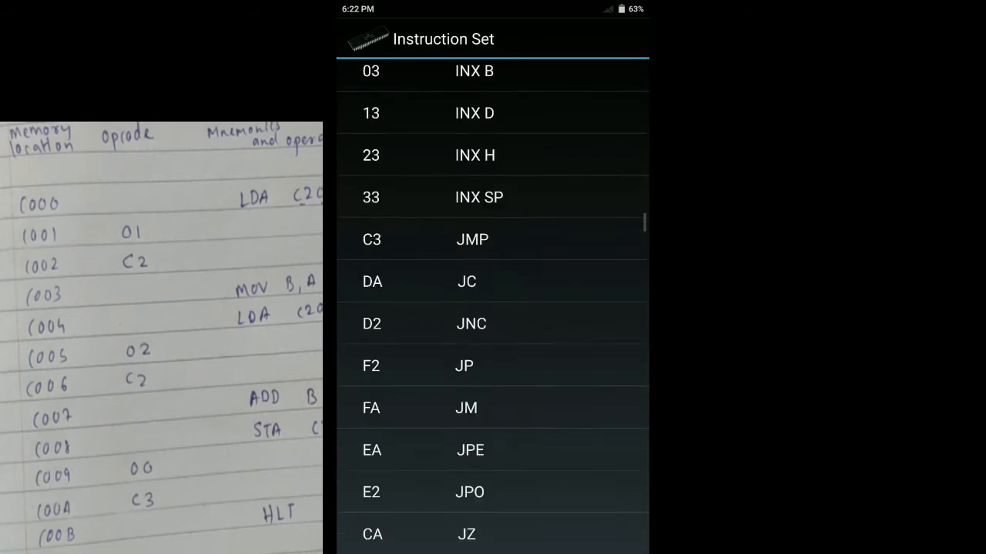
pyautogui.scroll(-3)
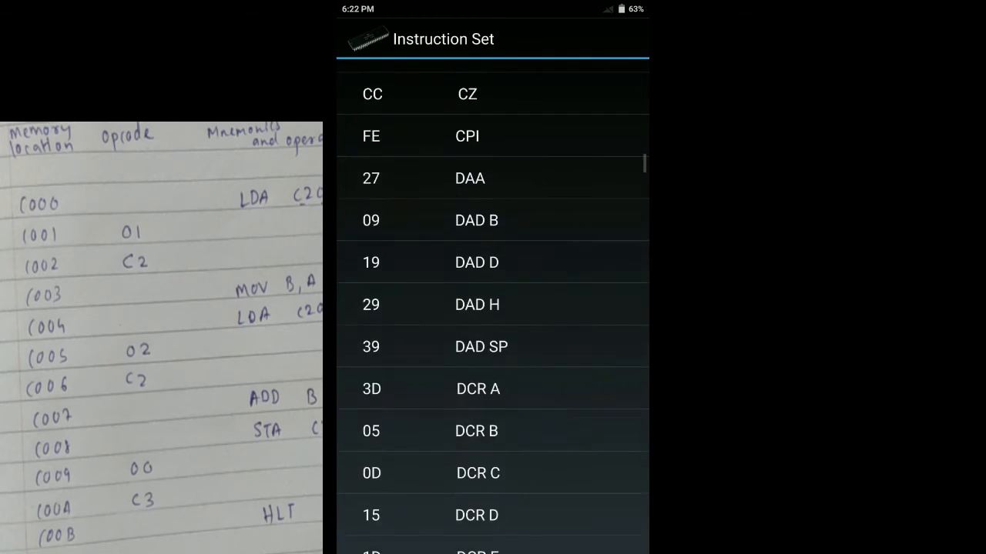
pyautogui.scroll(-3)
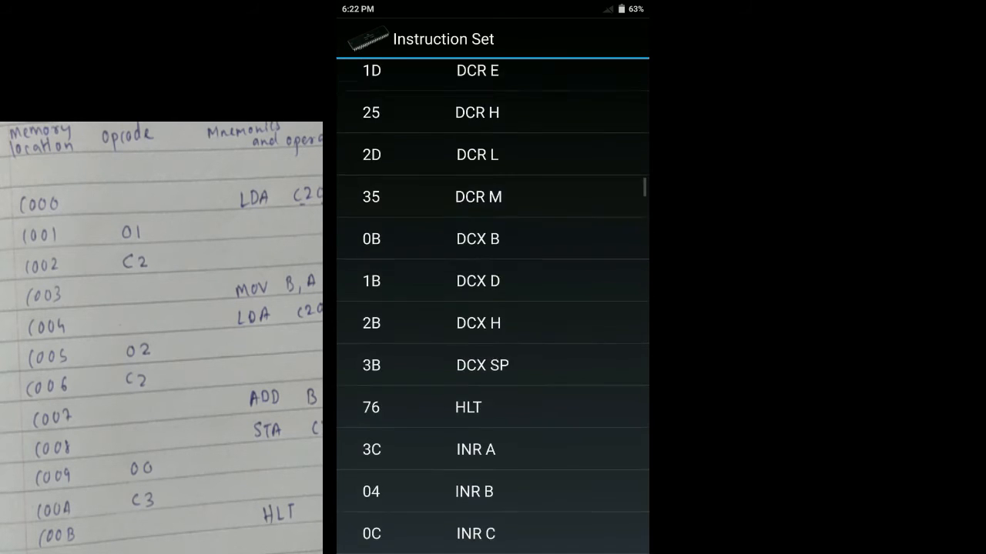
pyautogui.scroll(-3)
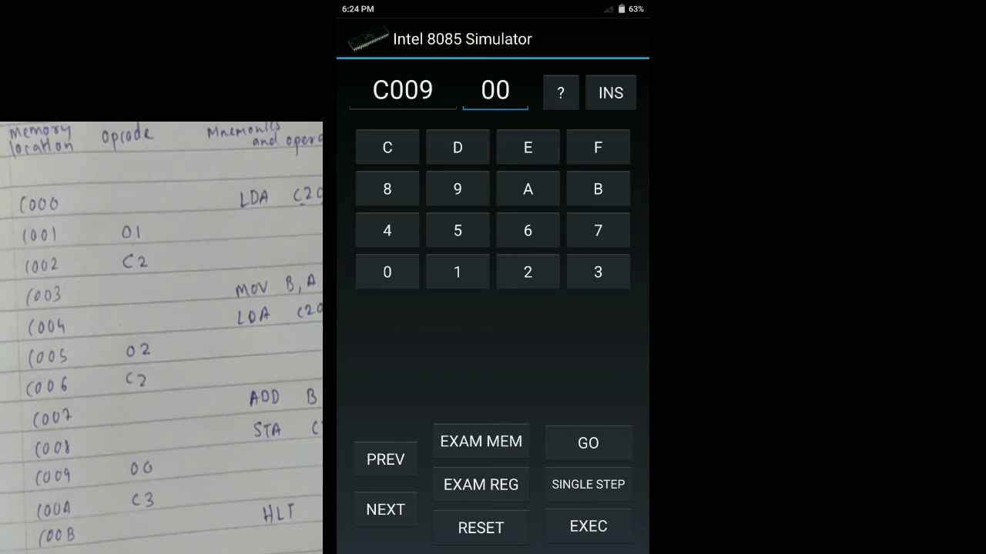
# - Store the remaining bytes through C00B, ending with HLT's opcode 76
pyautogui.click(385, 509)
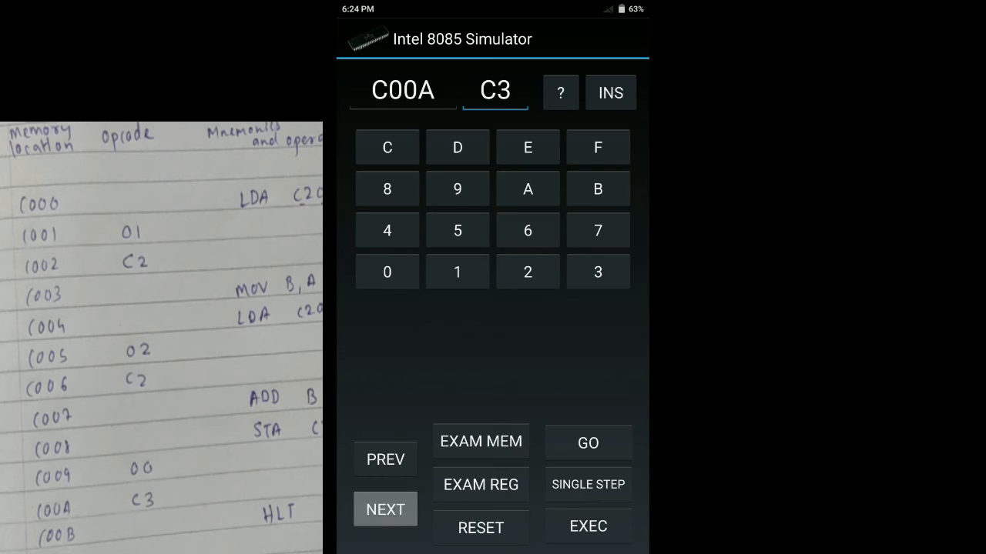
pyautogui.click(385, 509)
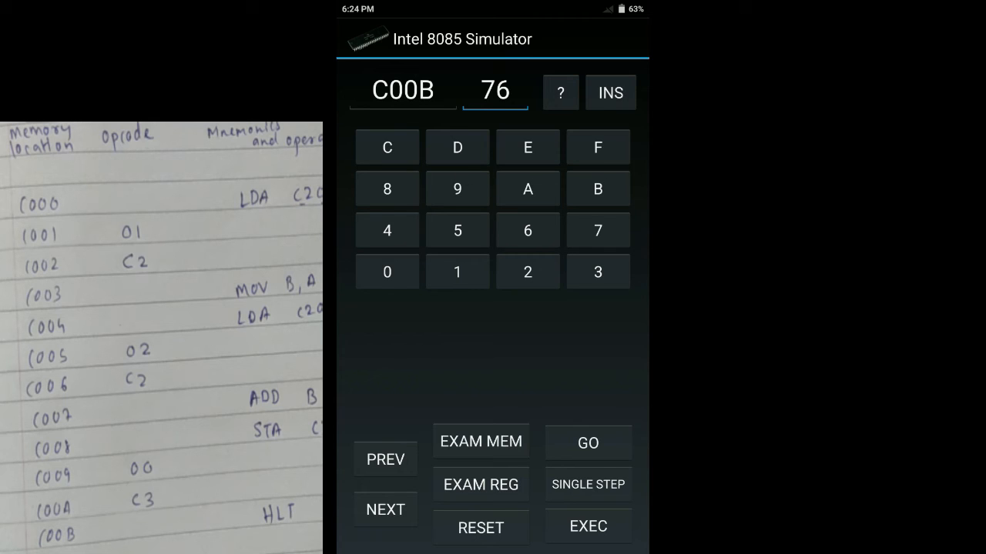
pyautogui.click(609, 92)
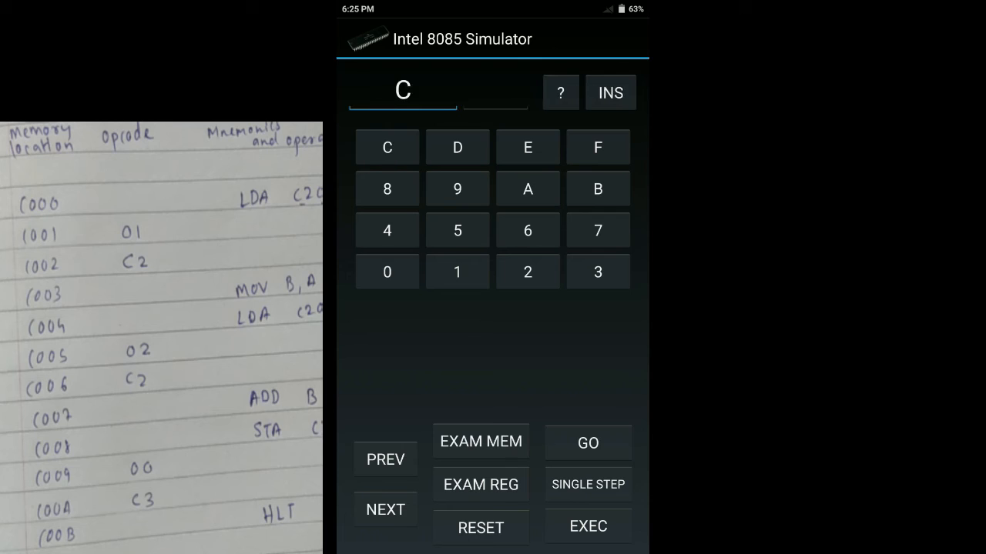
# - Store input values 03 at C201 and 02 at C202
pyautogui.click(456, 271)
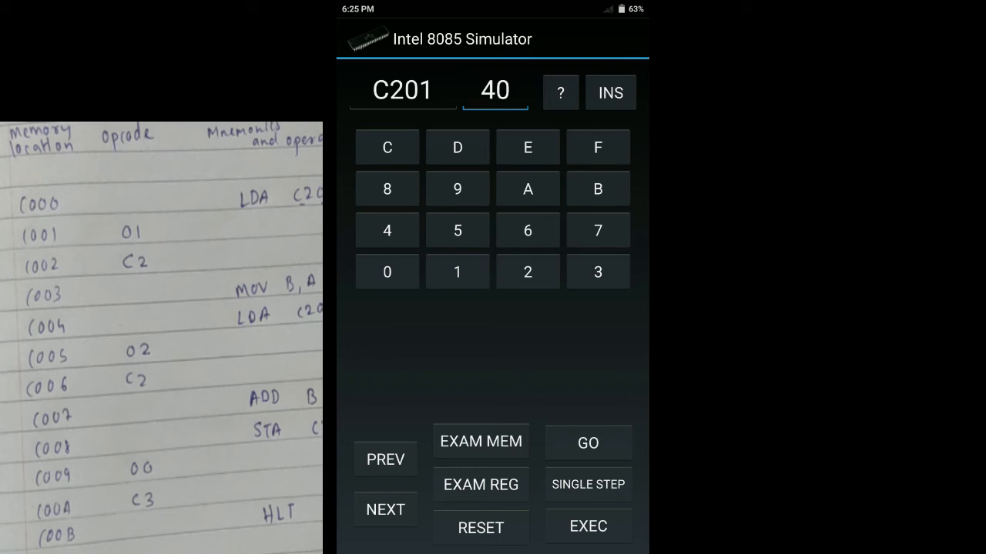
pyautogui.click(385, 508)
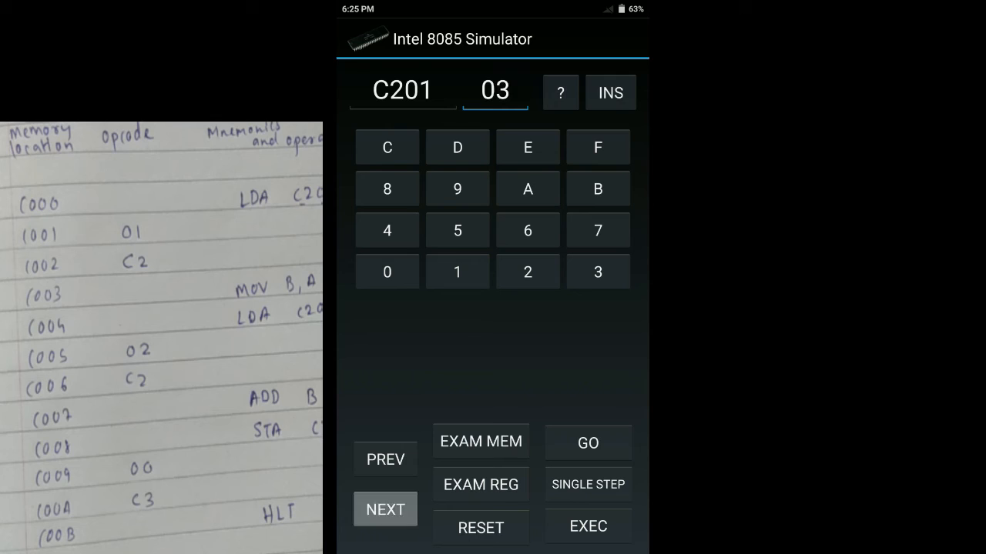
pyautogui.click(385, 509)
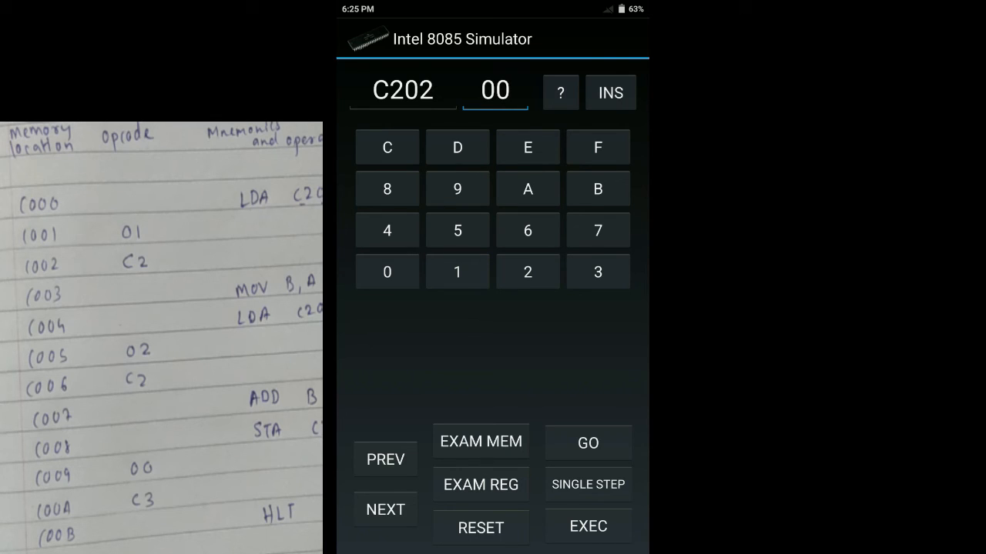
pyautogui.click(528, 271)
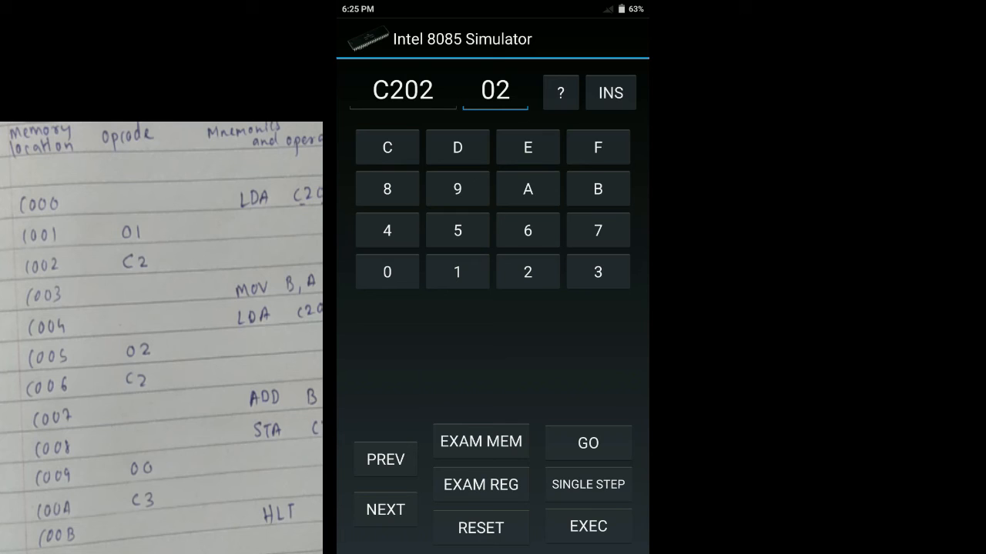
# - Run the program from C000 and check register A, which holds 05
pyautogui.click(480, 527)
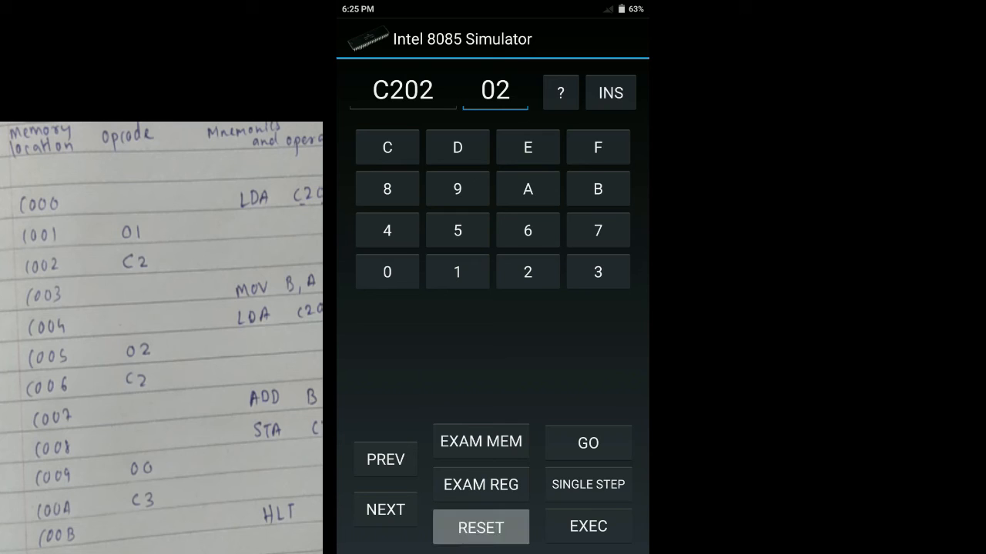
pyautogui.click(560, 91)
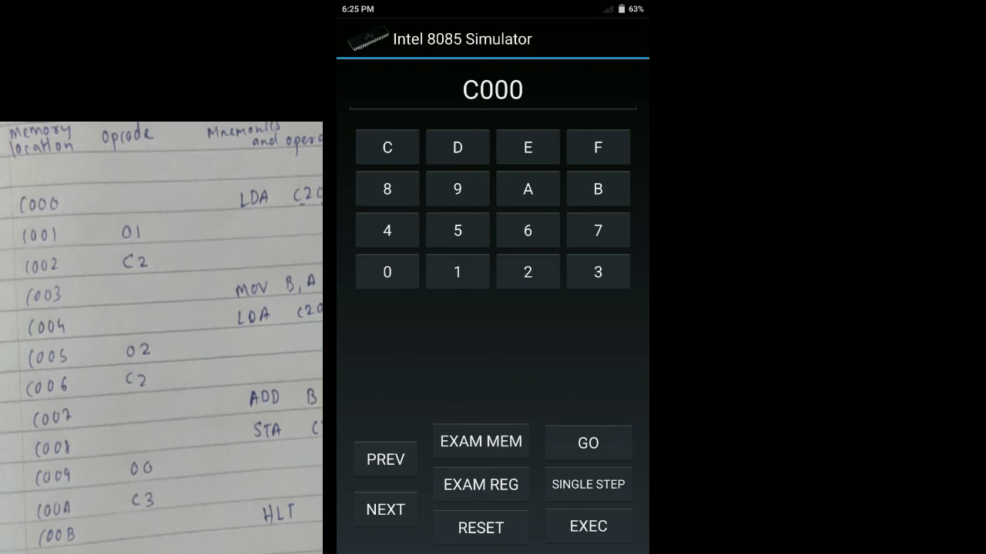
pyautogui.click(587, 443)
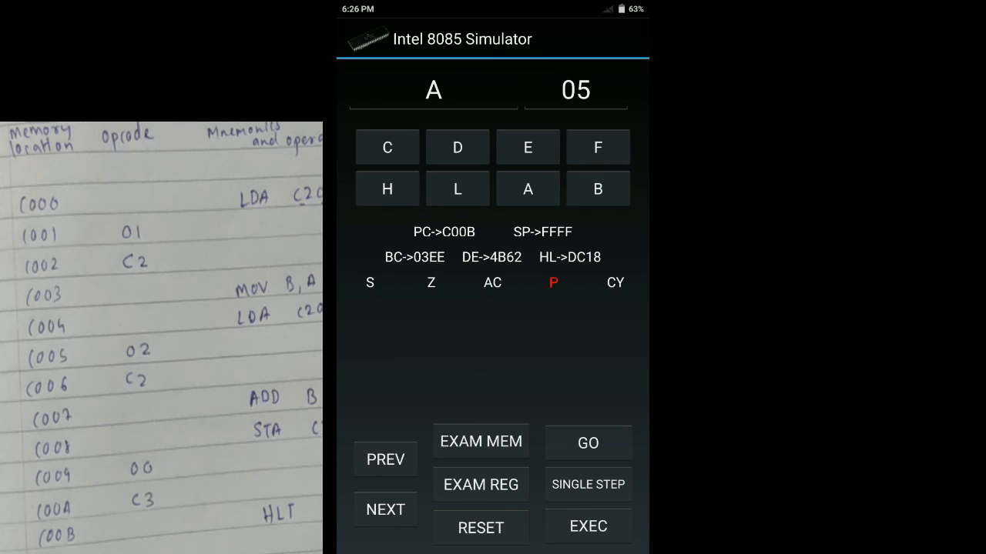
pyautogui.click(598, 188)
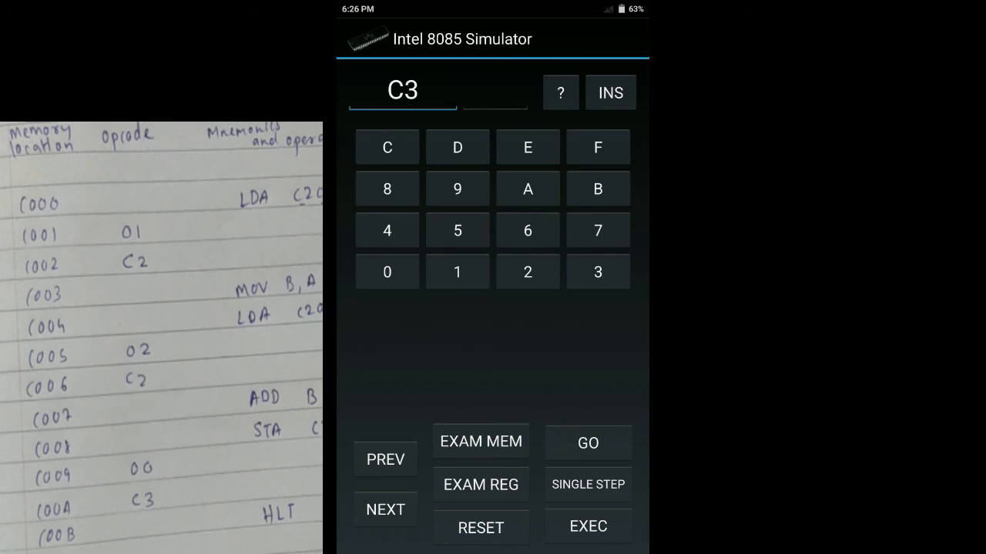
# - Examine memory at C300 to show the stored result 05
pyautogui.click(386, 271)
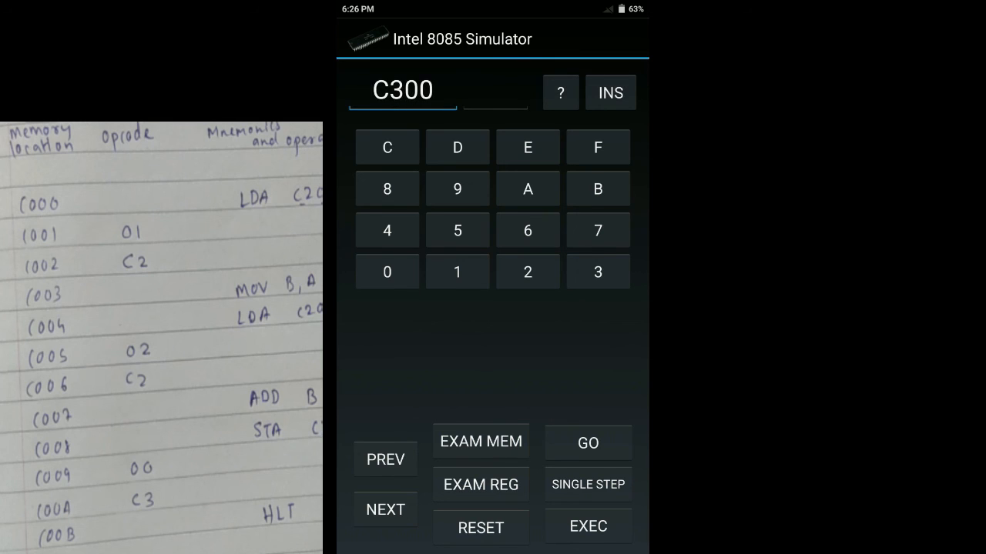
pyautogui.click(457, 230)
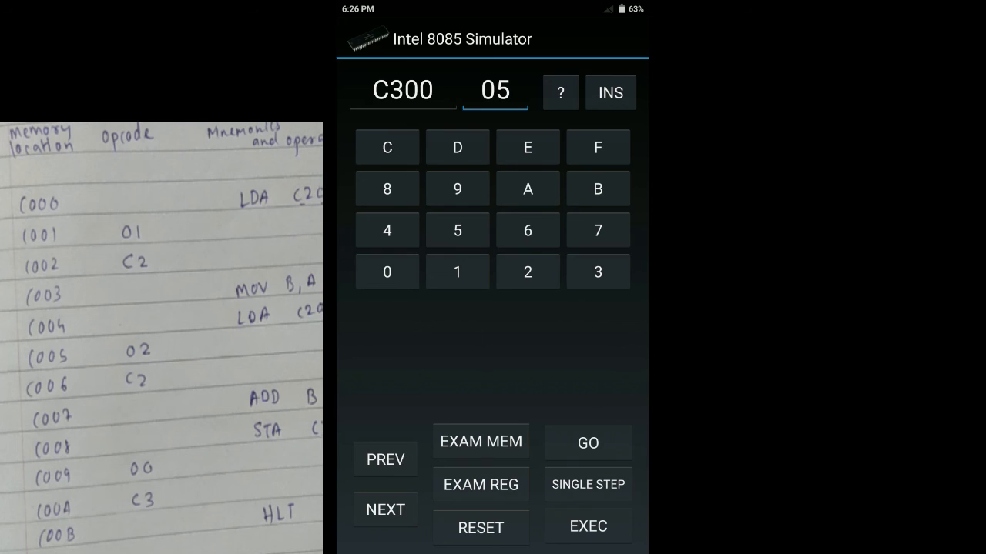